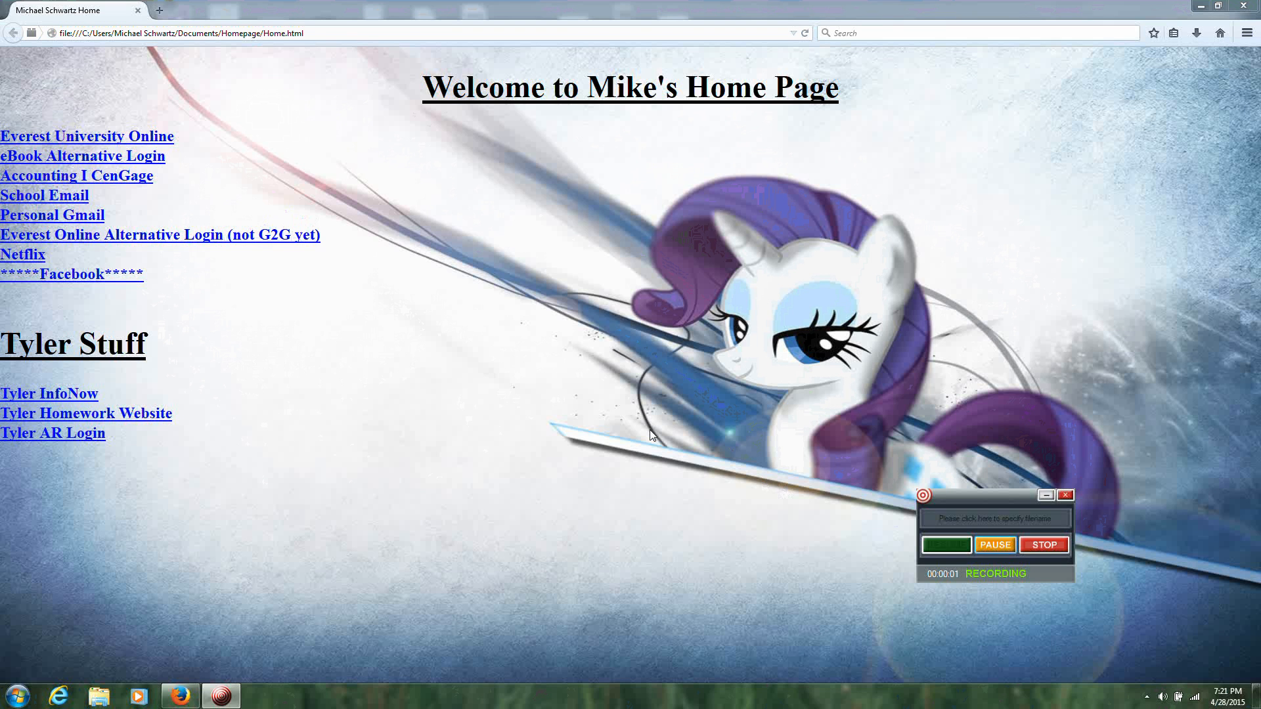
pyautogui.moveTo(176, 627)
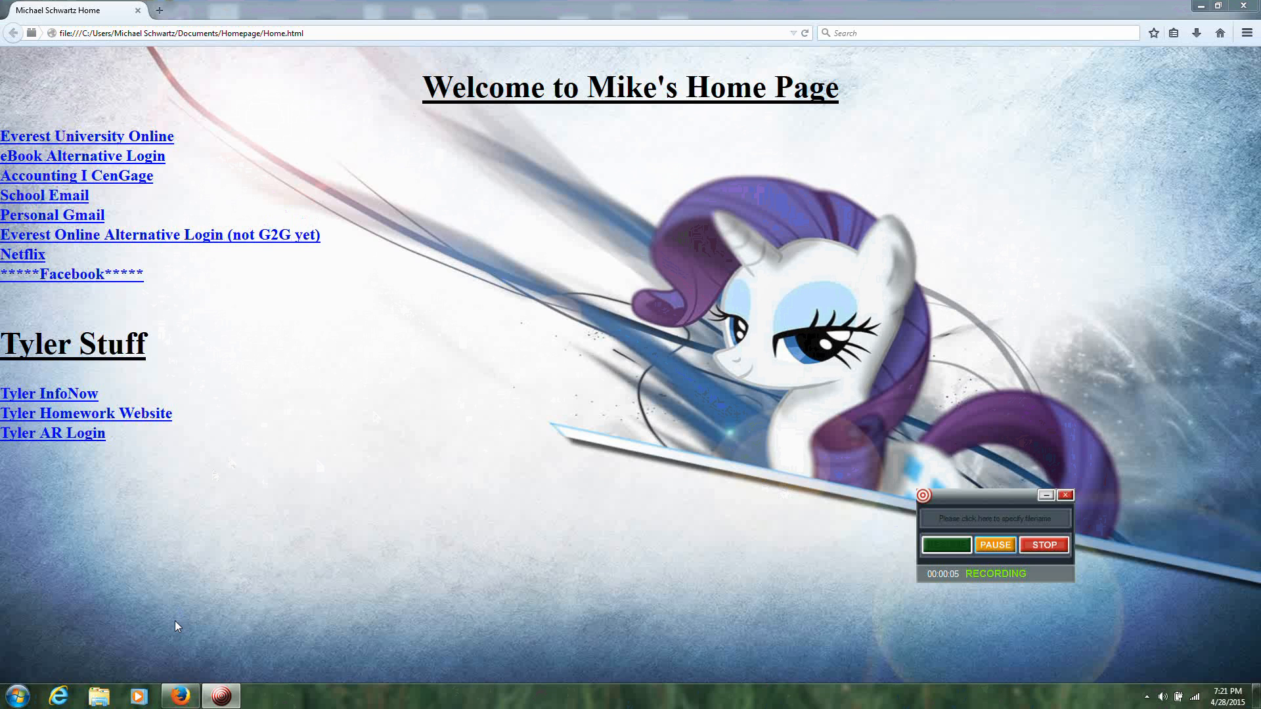
# - Navigate the browser to marathonfoto.com
pyautogui.click(201, 33)
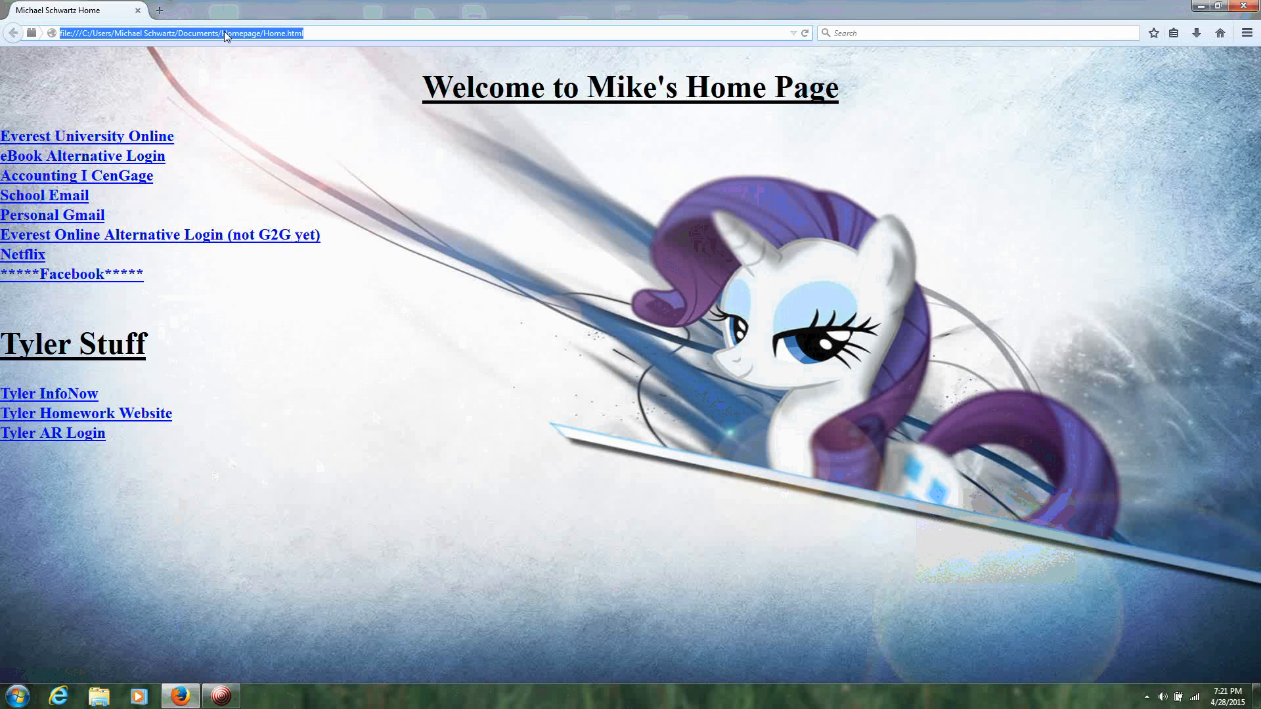
pyautogui.write('marathonfoto.com/')
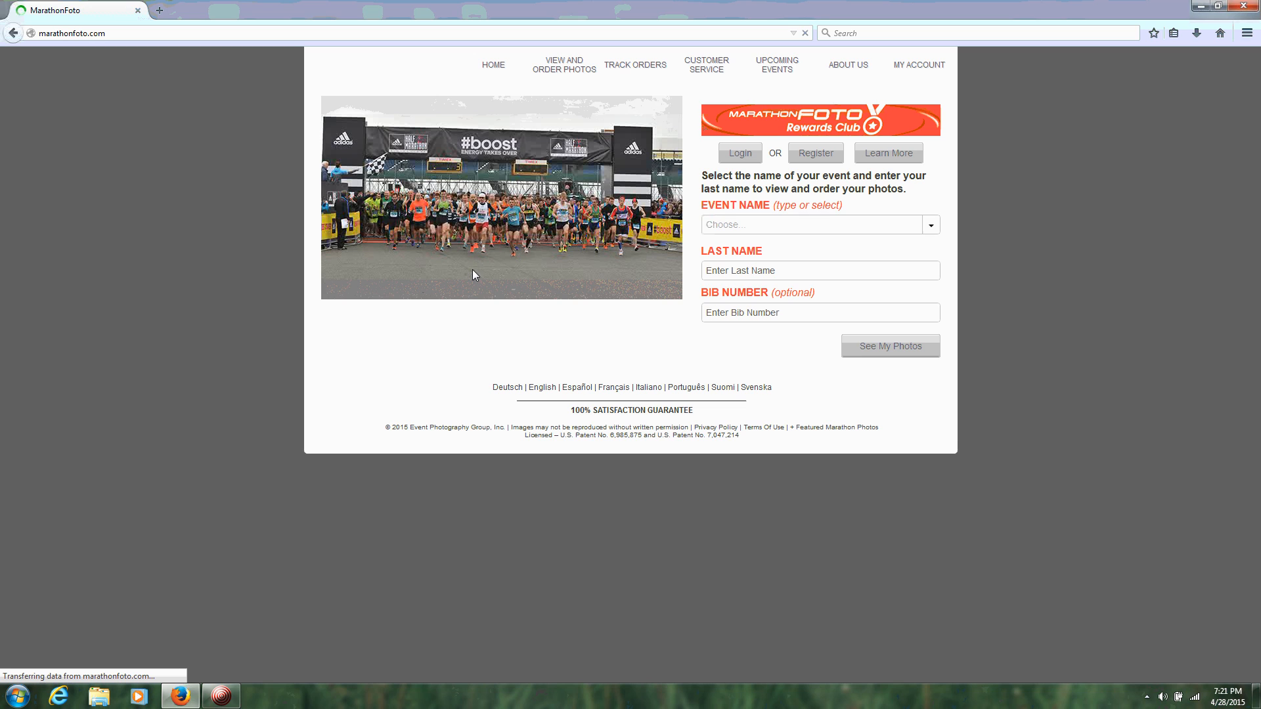
# - Choose the Presence Covenant Medical Center Illinois 5K Run 2015 event and move to the Last Name field
pyautogui.click(812, 224)
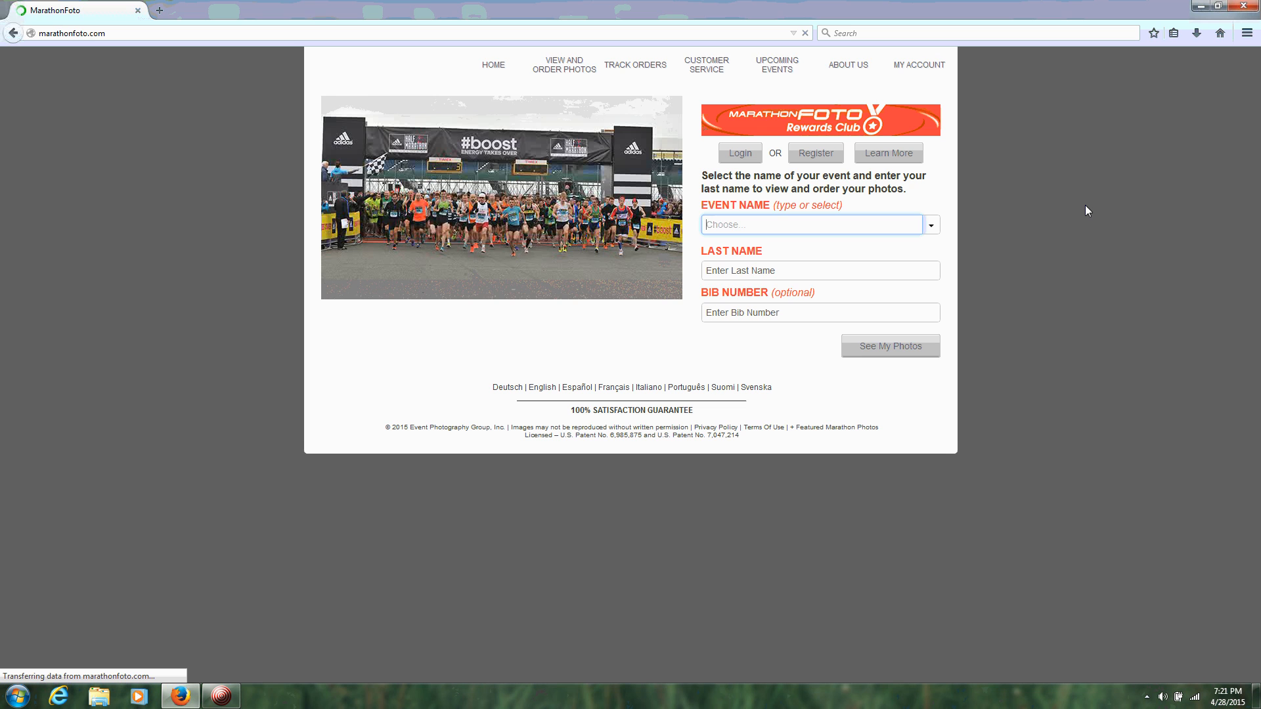
pyautogui.write('chr')
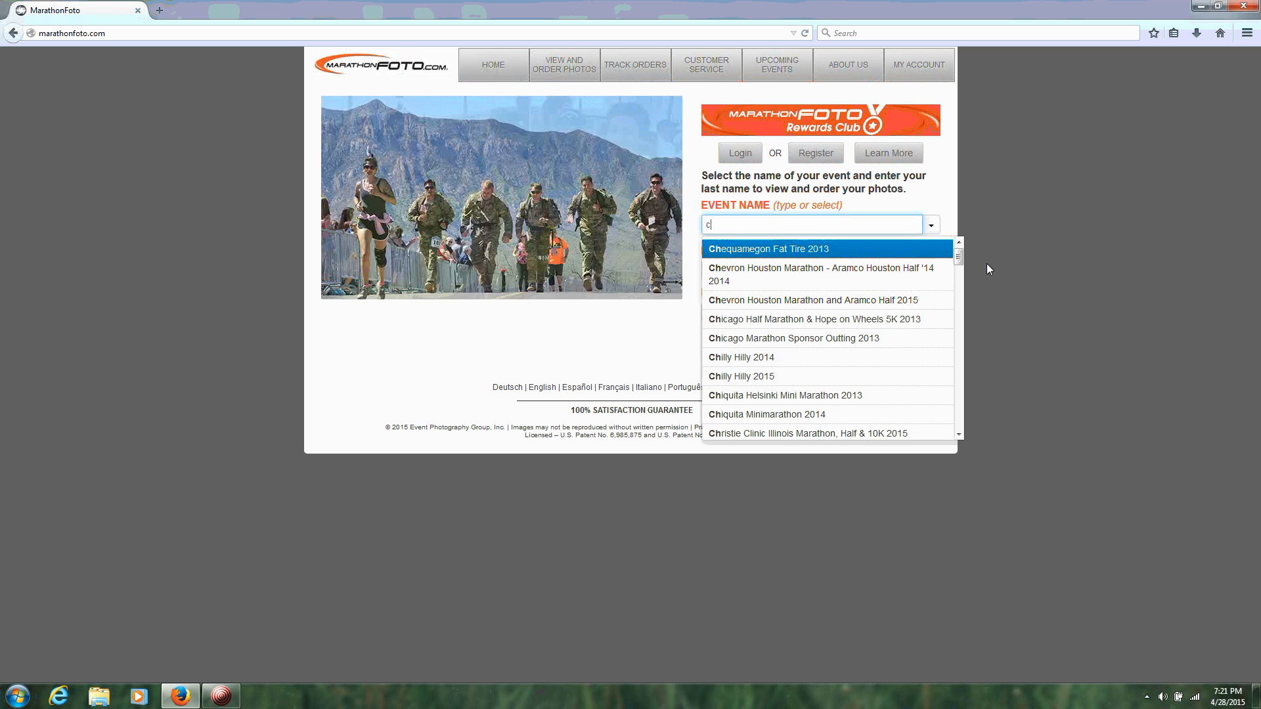
pyautogui.write('prese')
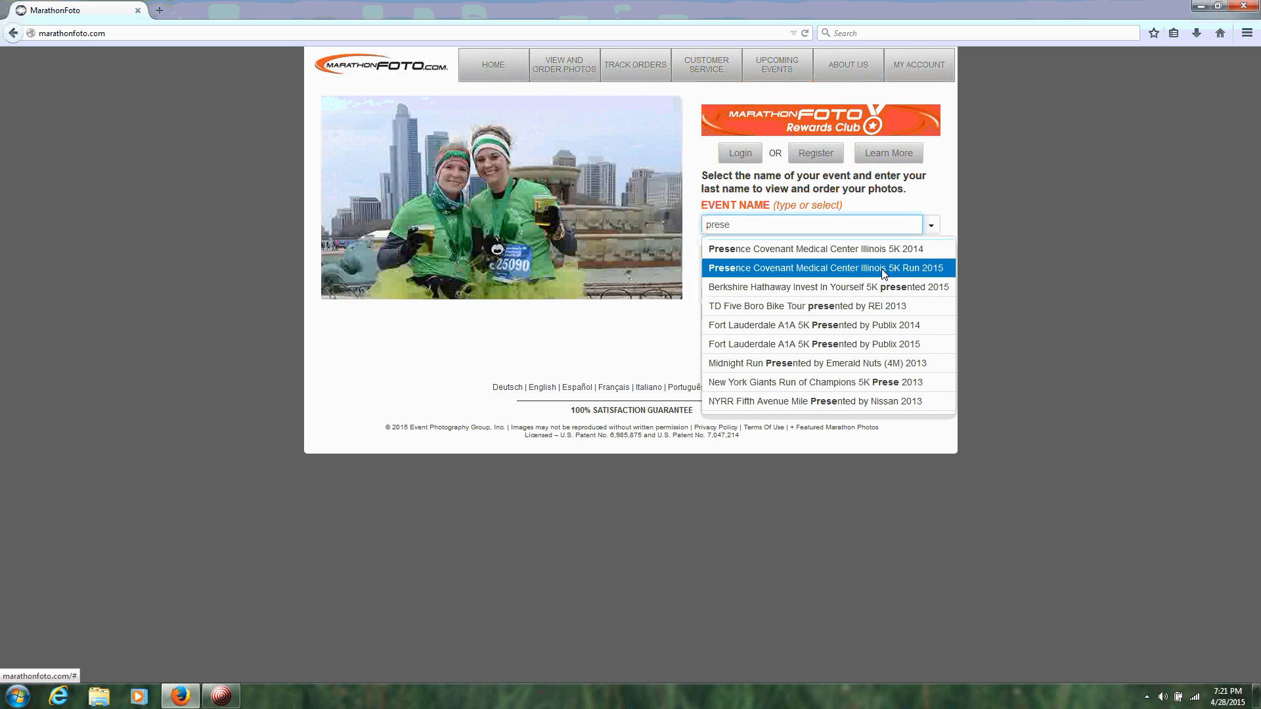
pyautogui.click(822, 268)
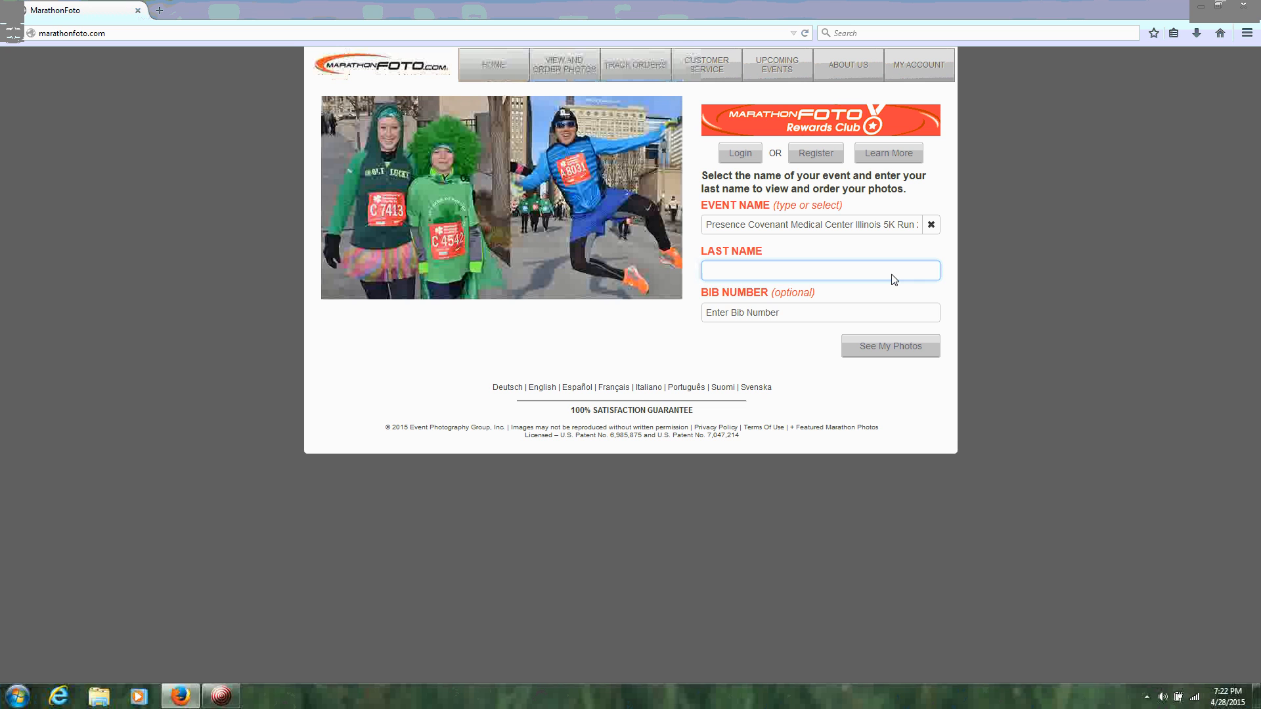
pyautogui.click(889, 346)
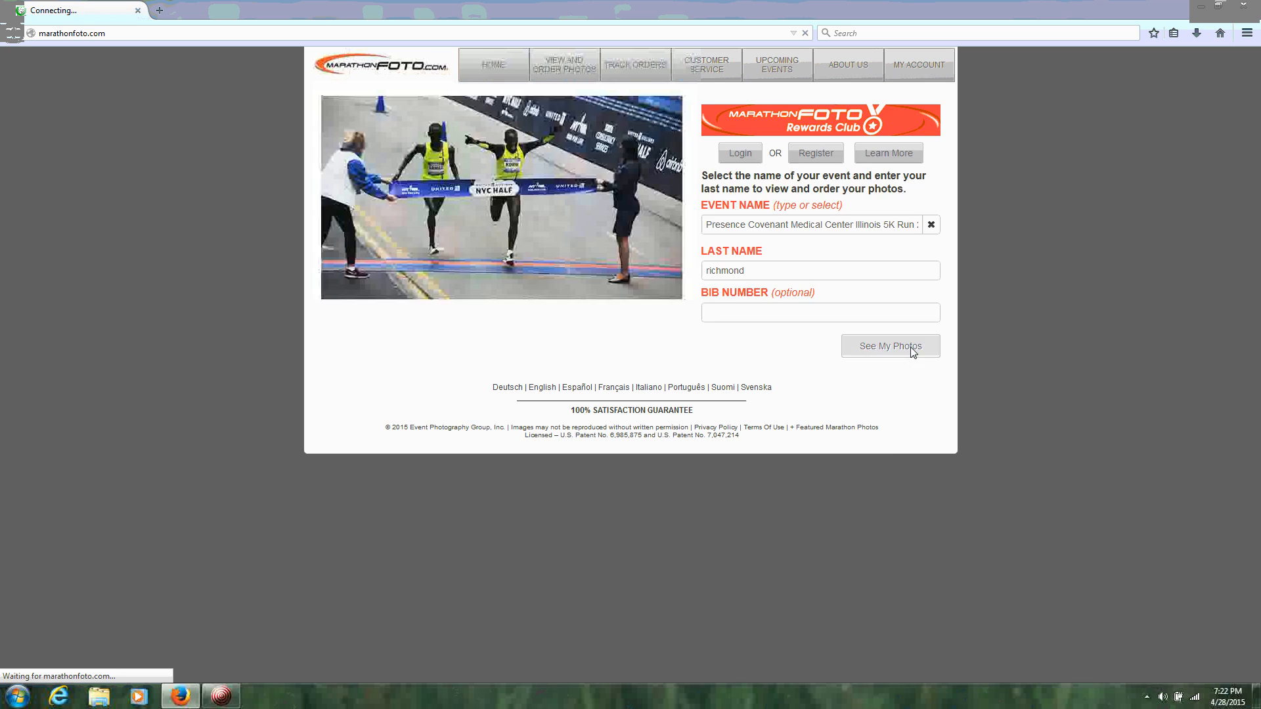
# - Submit the search, open the second matching runner's photos and start View and Order for the group photo
pyautogui.click(889, 346)
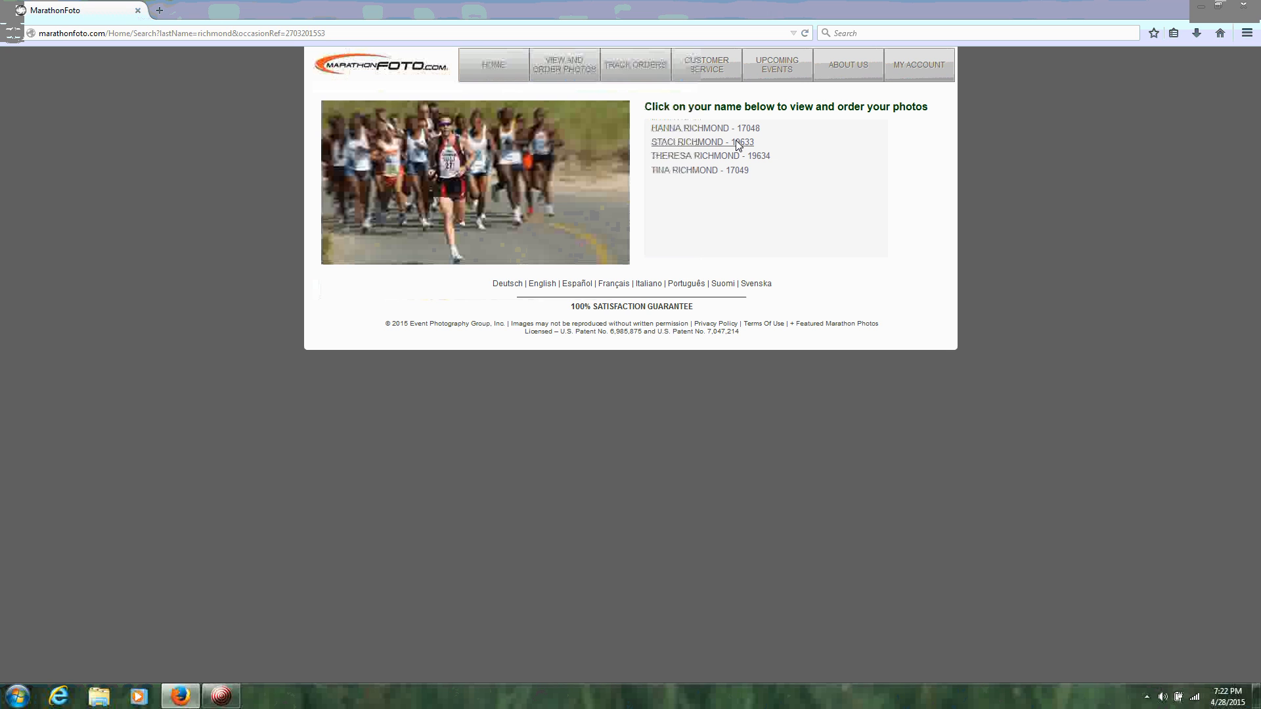
pyautogui.click(700, 142)
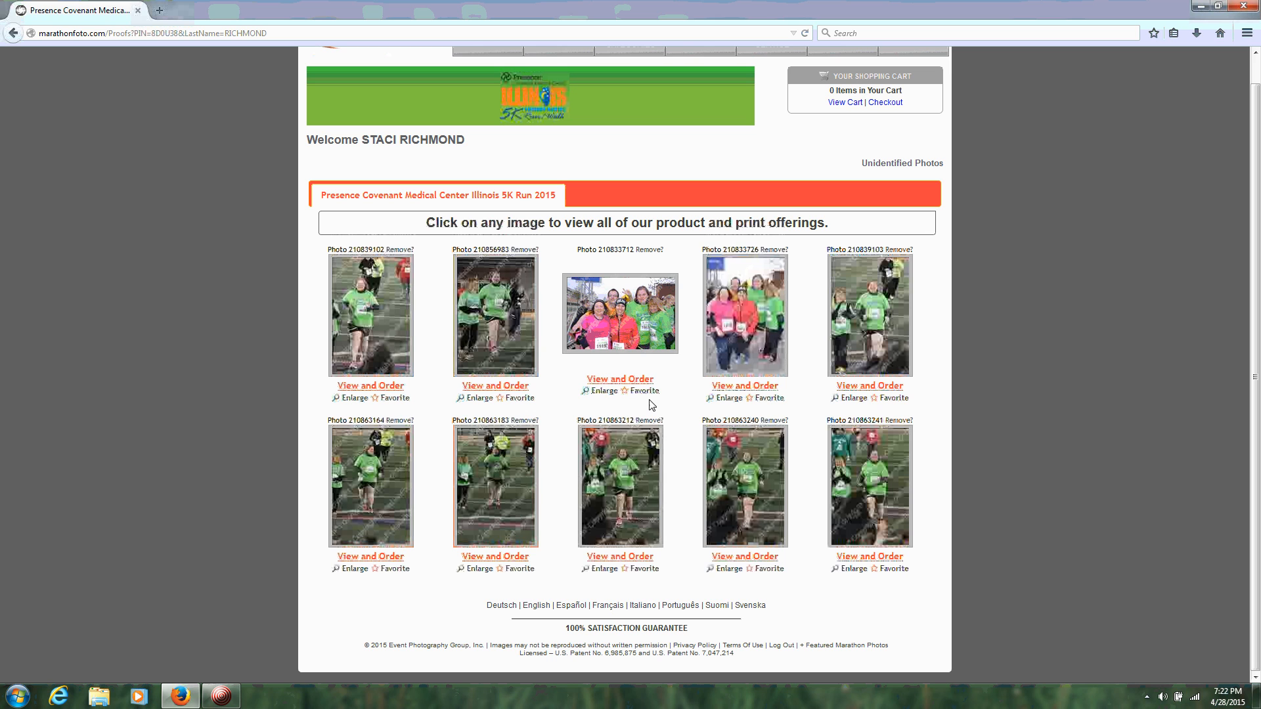
pyautogui.moveTo(603, 392)
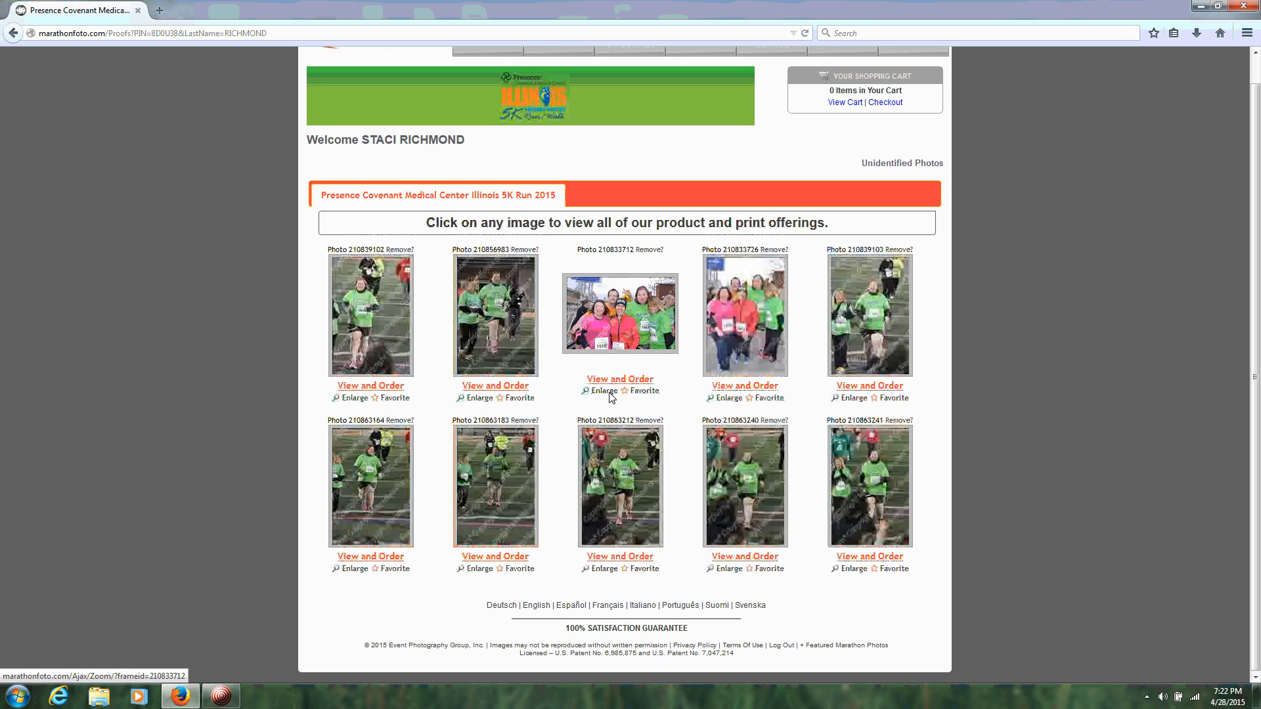
pyautogui.click(619, 379)
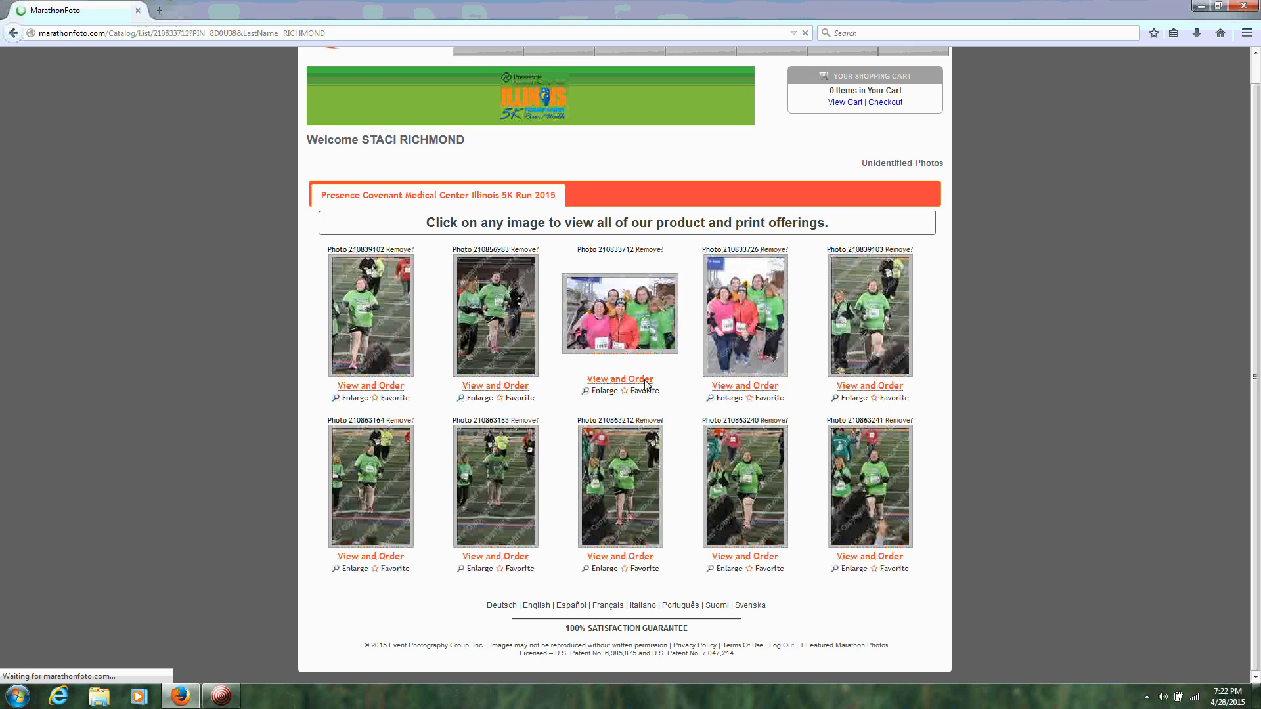
# - Review the group photo's digital and print product list, then return Home to the search form
pyautogui.click(619, 378)
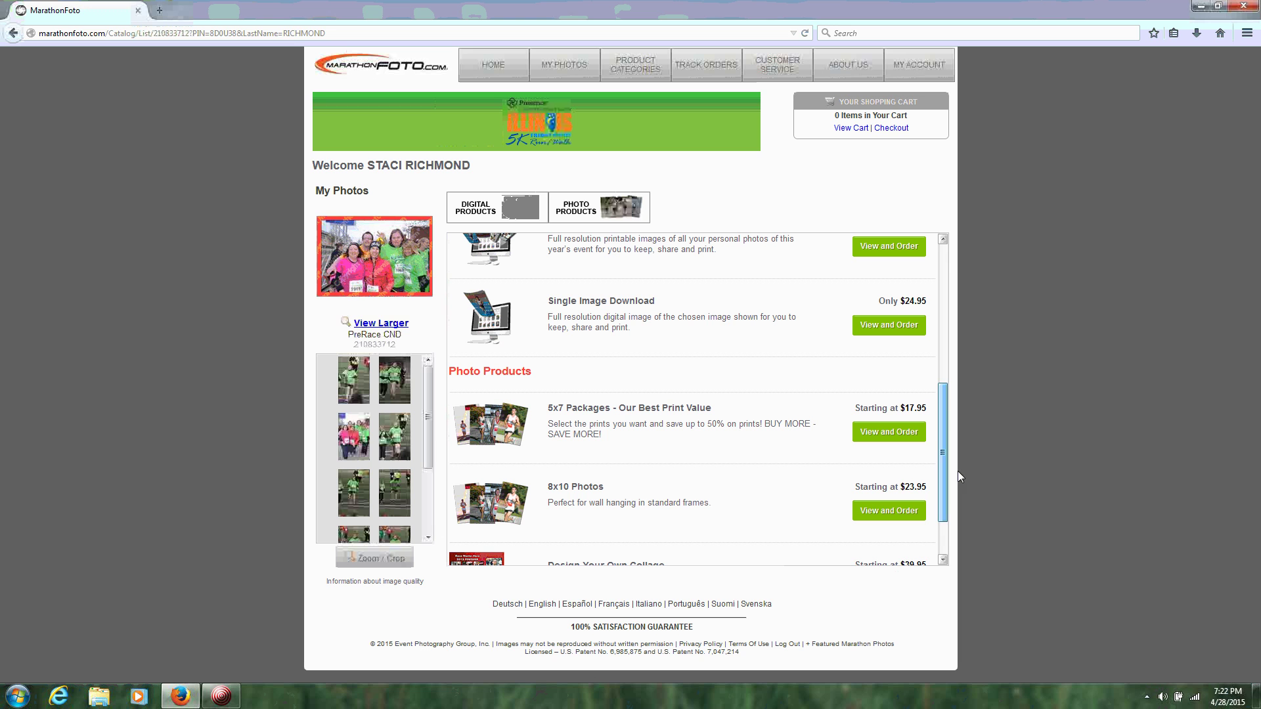
pyautogui.scroll(3)
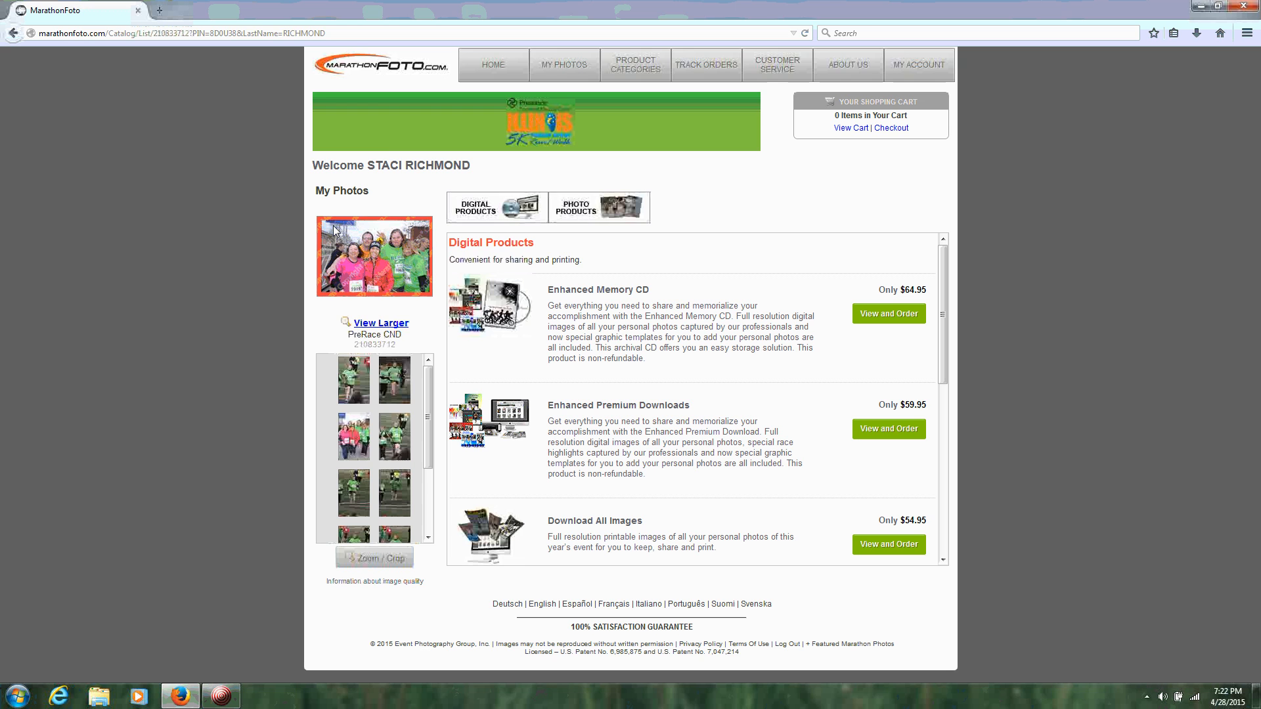
pyautogui.click(492, 65)
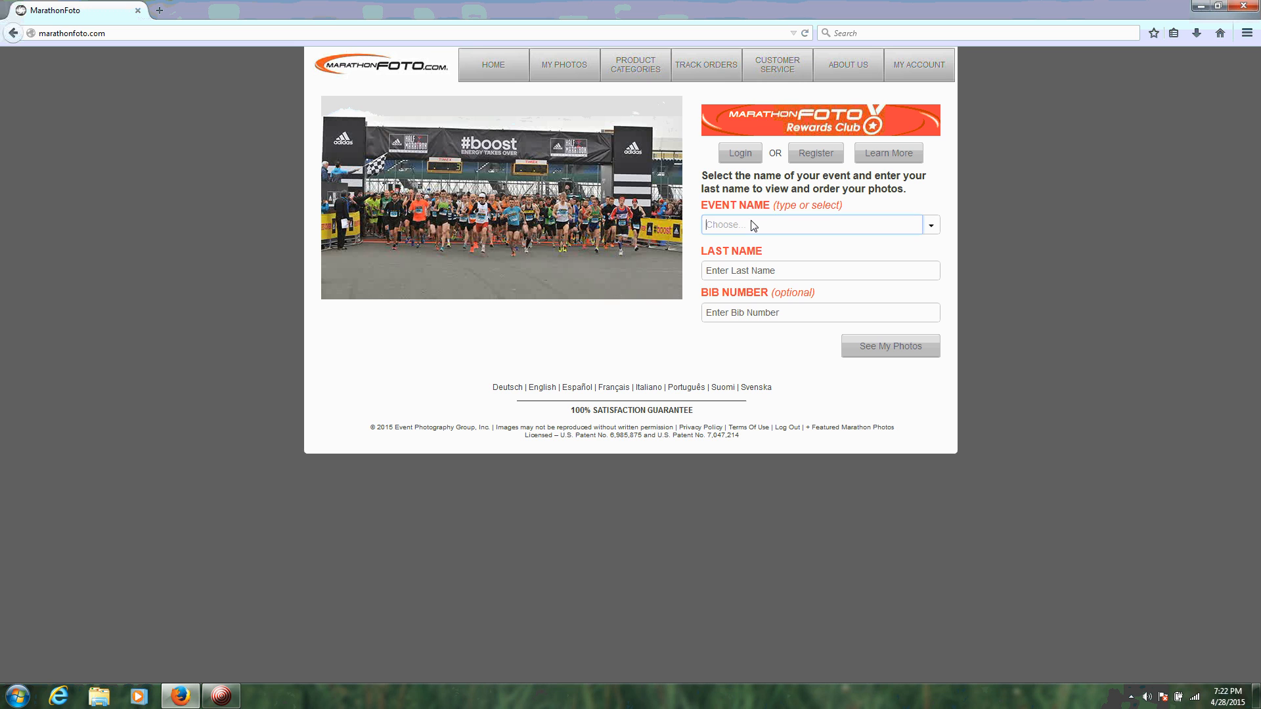
# - Search the Christie Clinic Illinois Marathon, Half & 10K 2015 event for matching SCHWARTZ runners
pyautogui.write('christ')
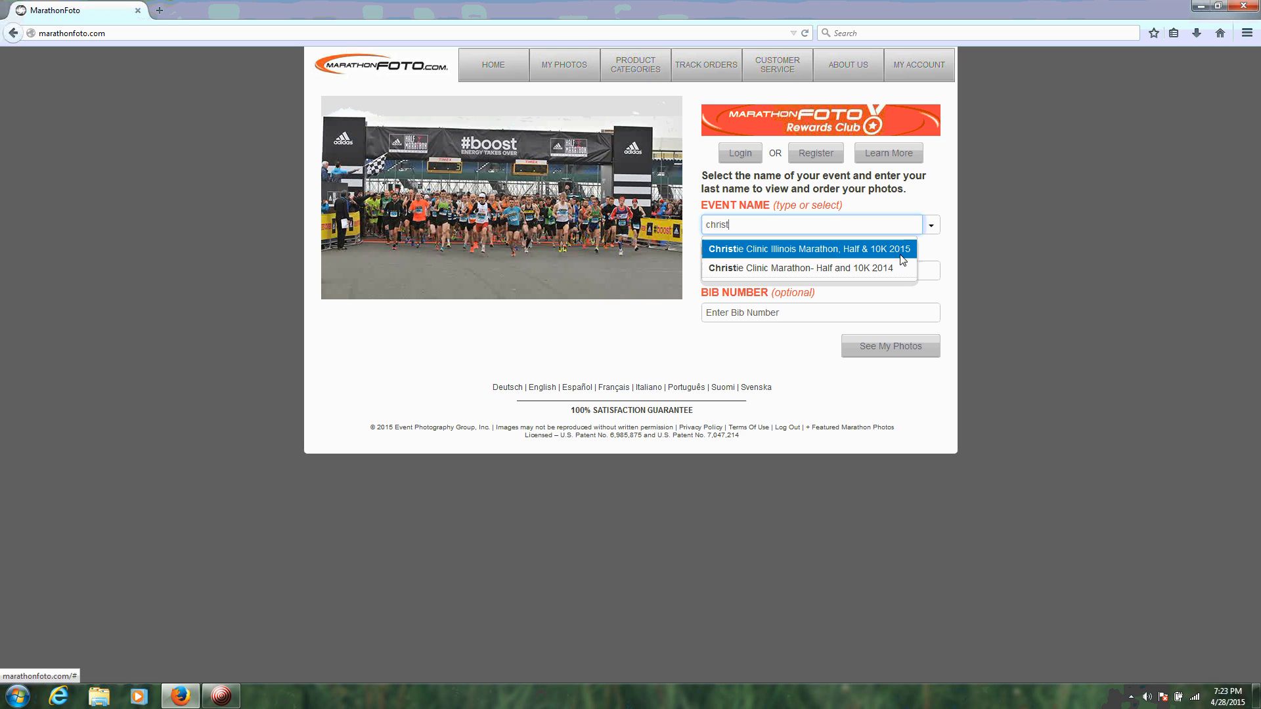
pyautogui.click(811, 248)
pyautogui.write('schwartz')
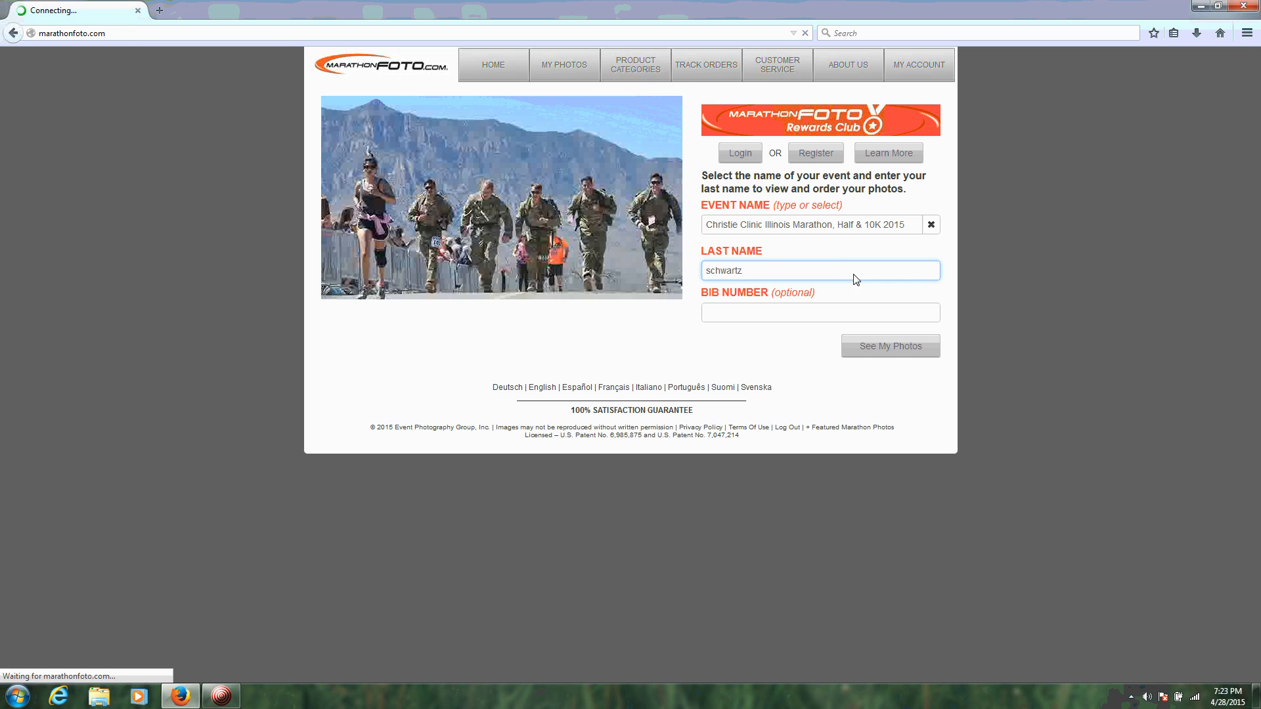
pyautogui.click(891, 346)
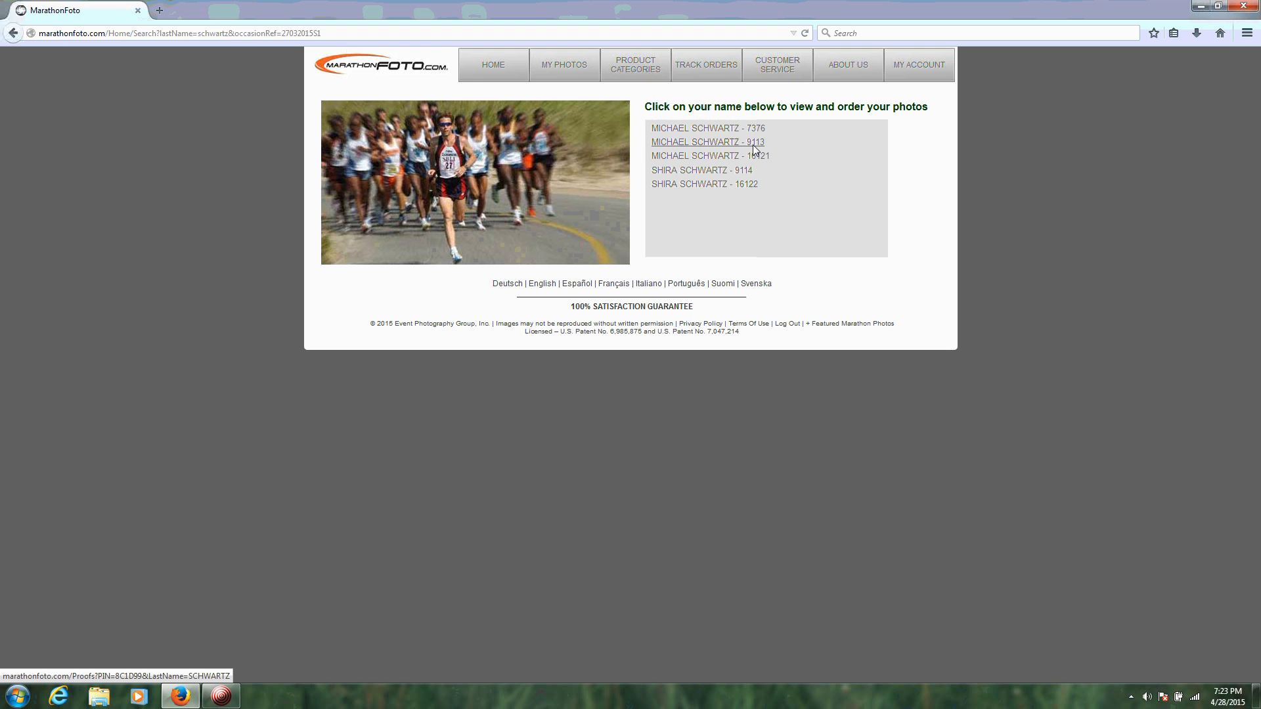
# - Open the second matching runner's gallery and the third photo's products and prices page
pyautogui.click(705, 141)
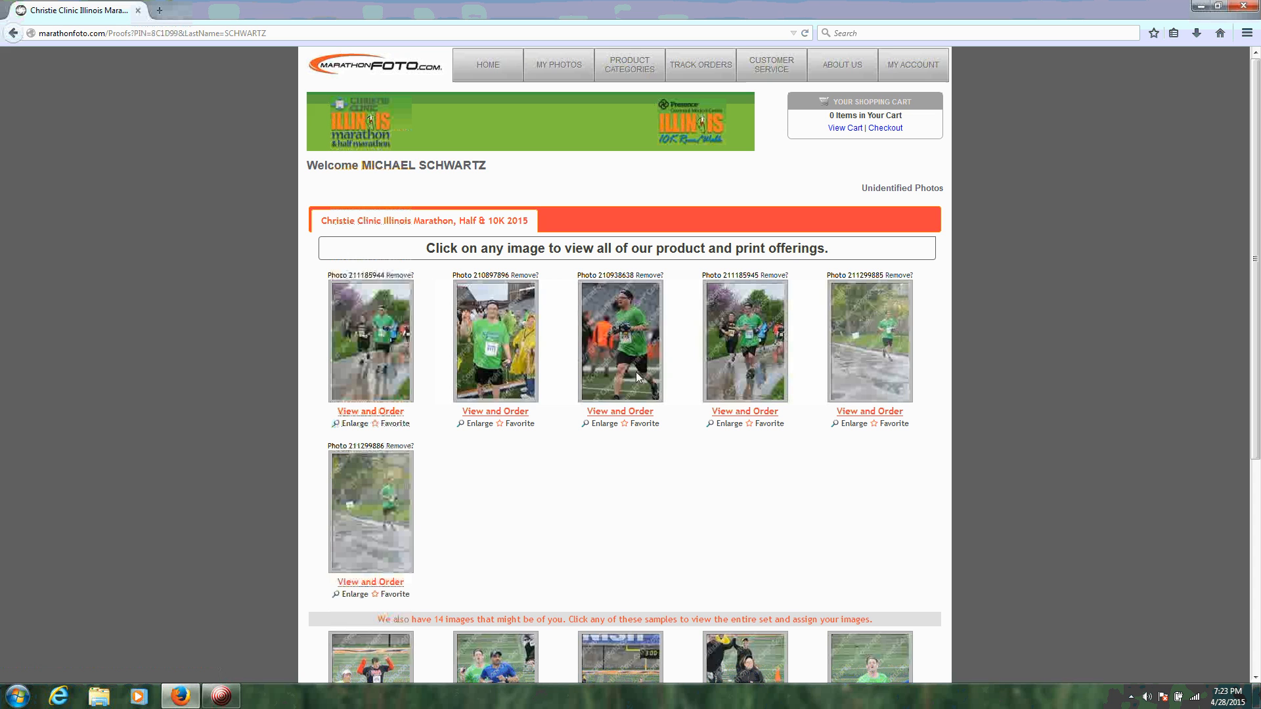
pyautogui.click(619, 339)
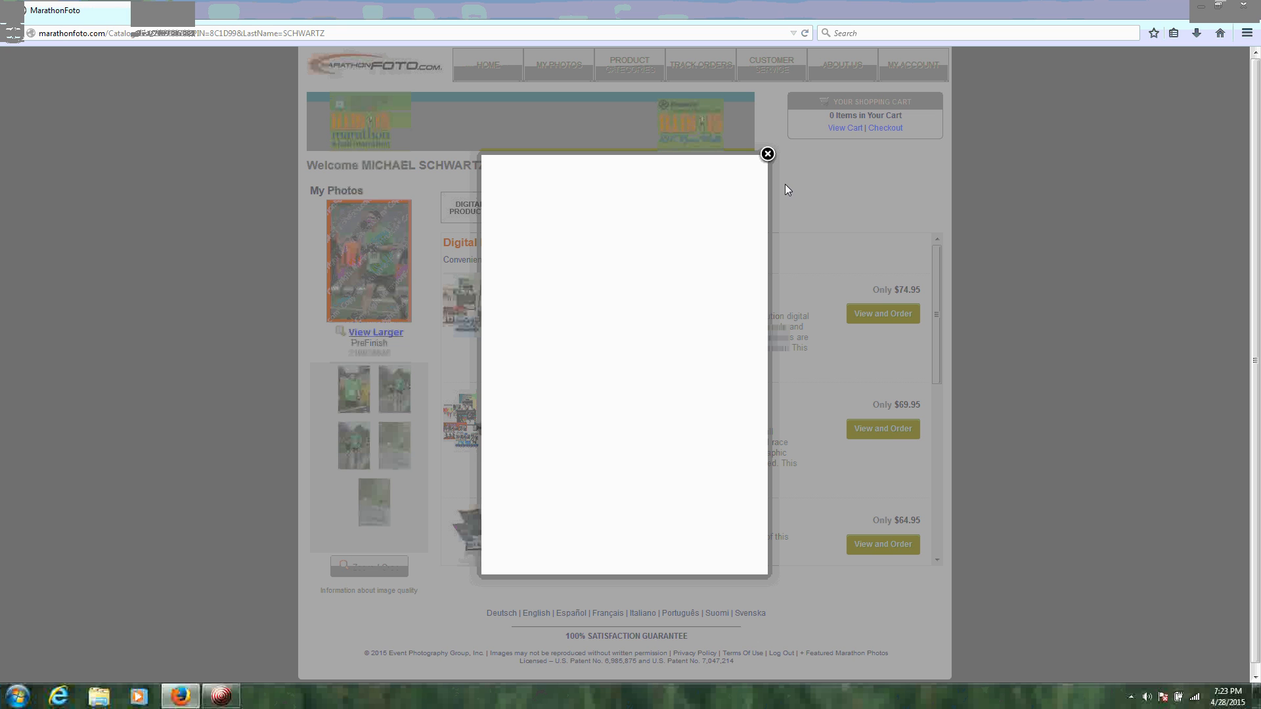